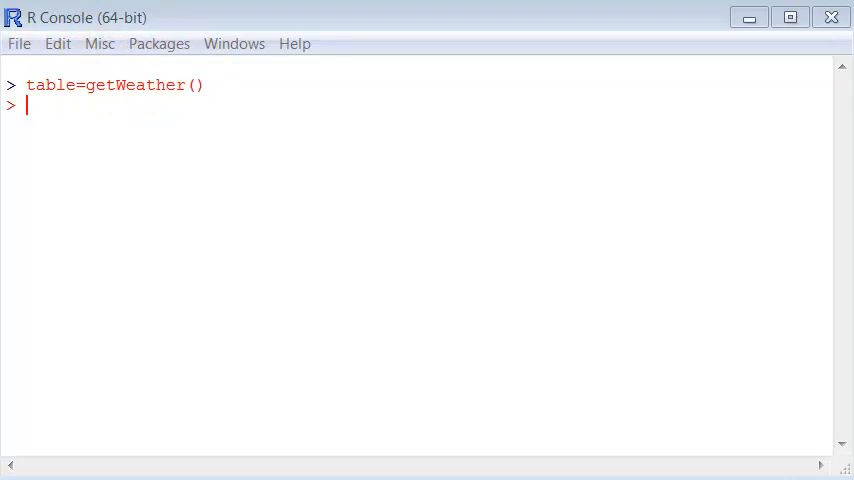
Print the first six rows of the weather table with head(table).
type("head(table)")
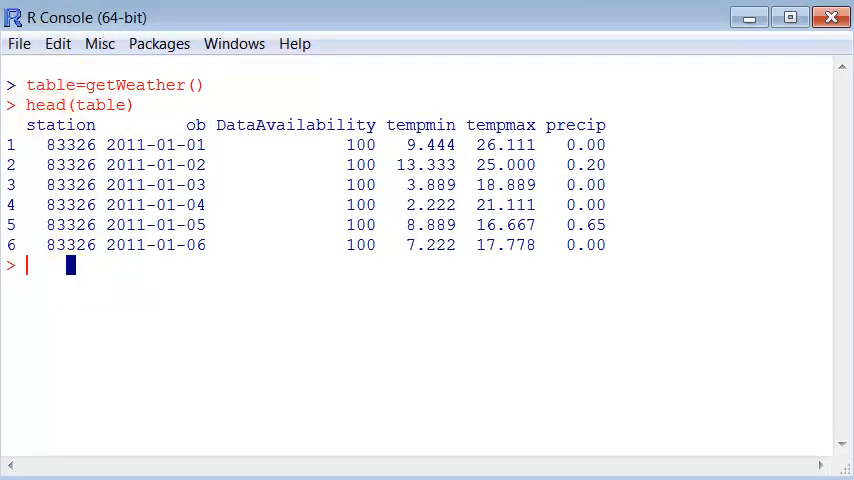
mouse_move(100, 262)
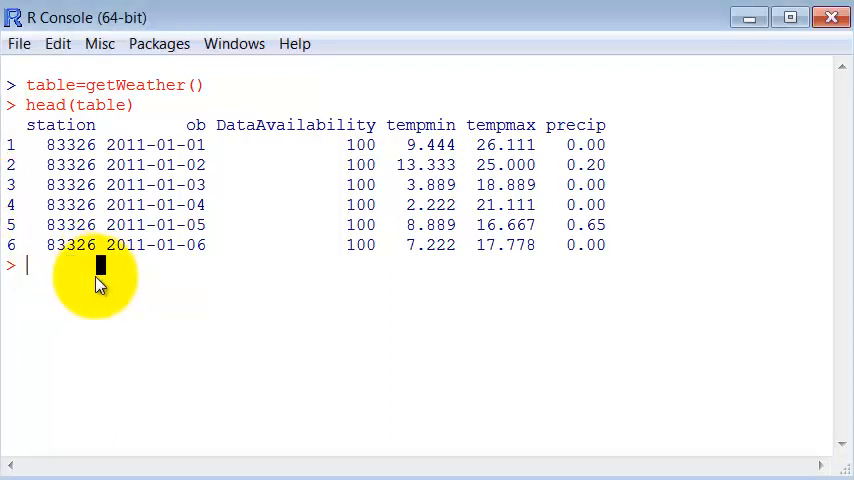
Print all 738 values of table$tempmin and confirm its class is "numeric".
type("tabl")
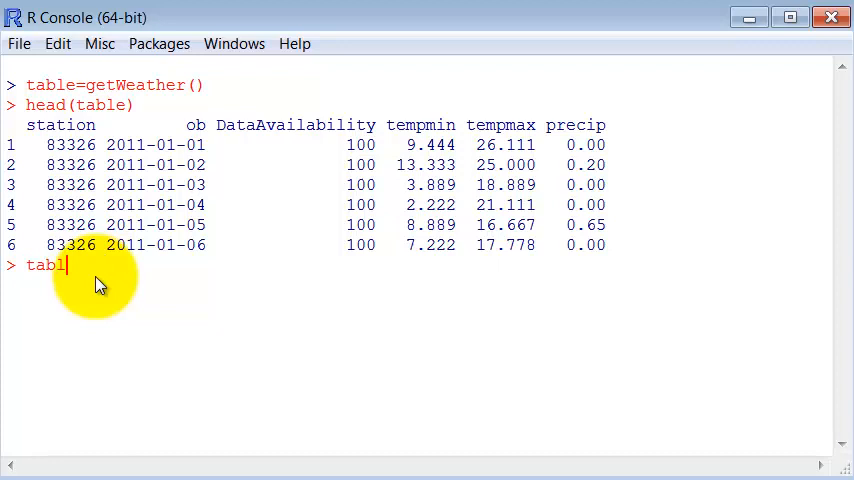
type("e$")
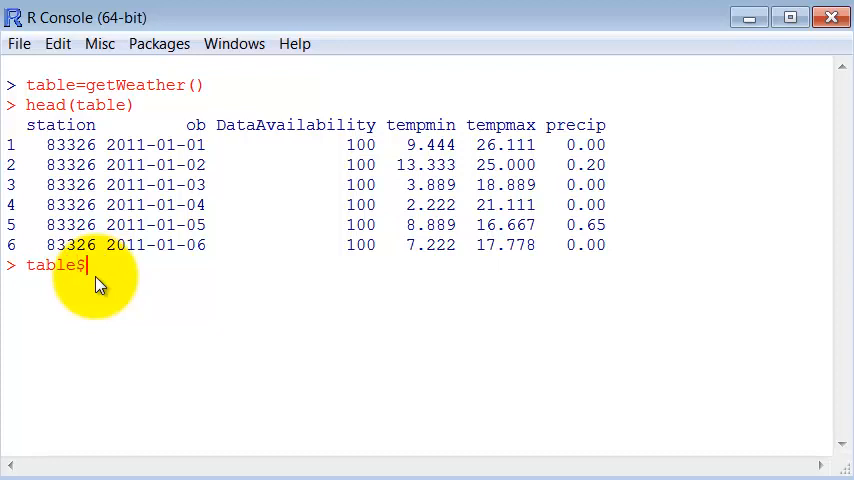
type("tempm")
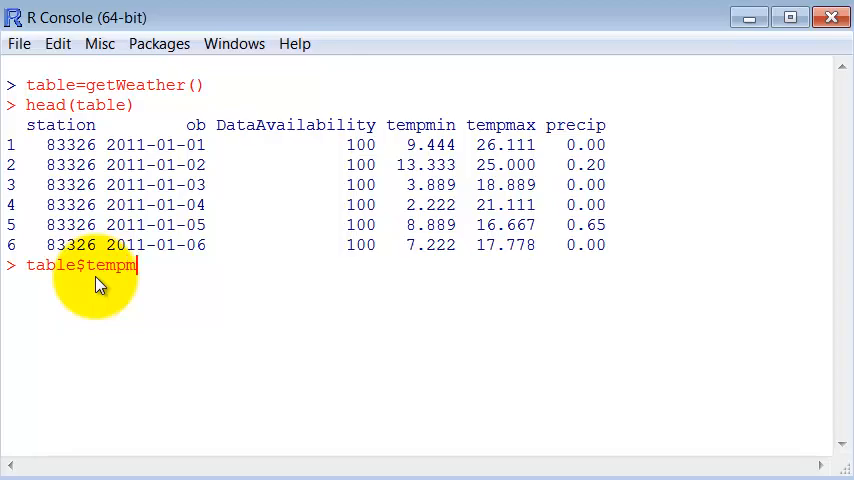
type("in")
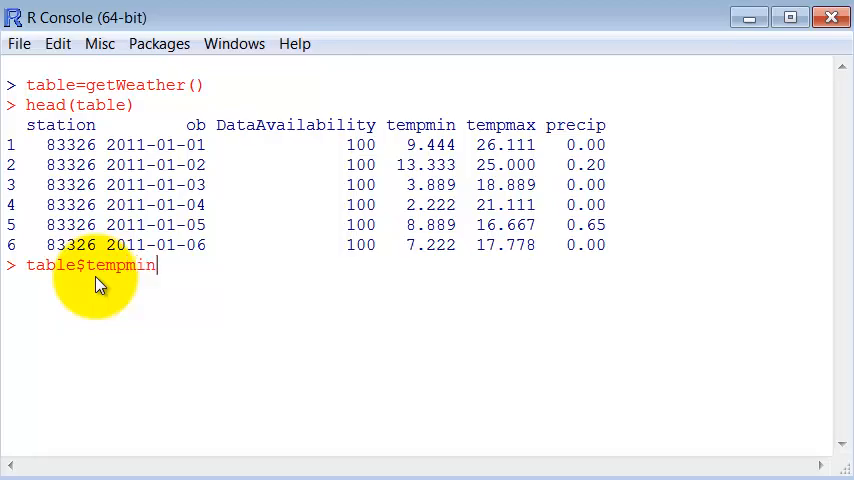
key("Return")
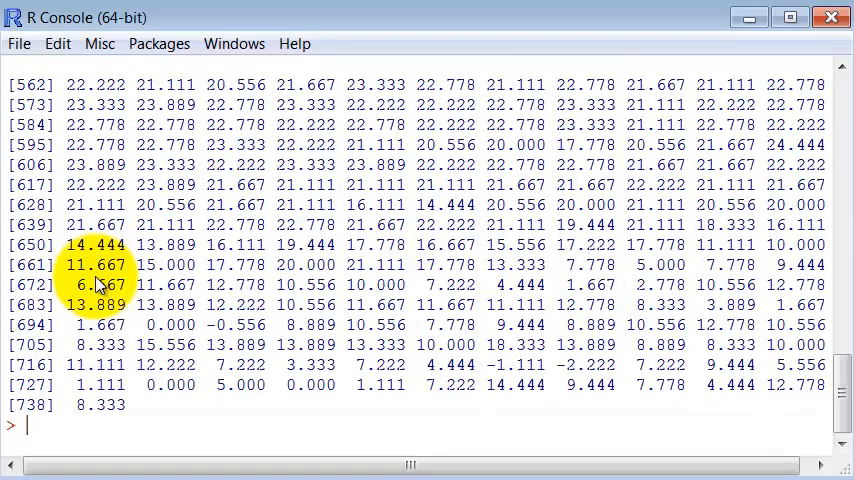
type("table$tempmin")
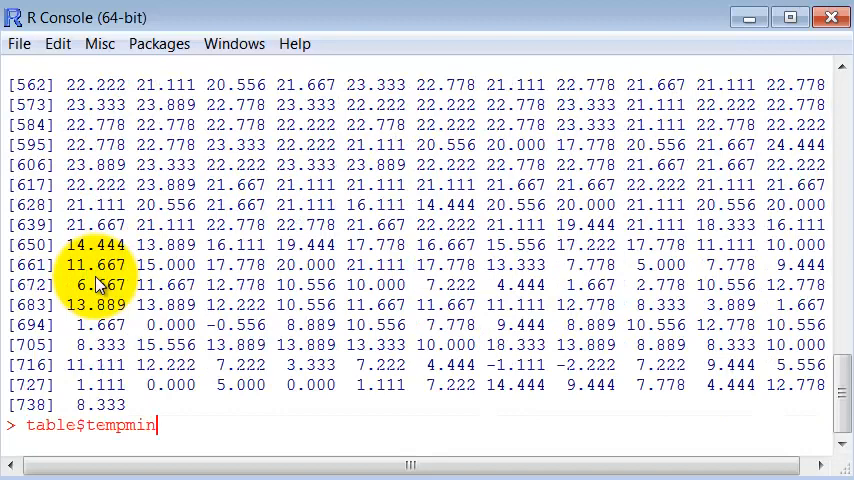
type("class(")
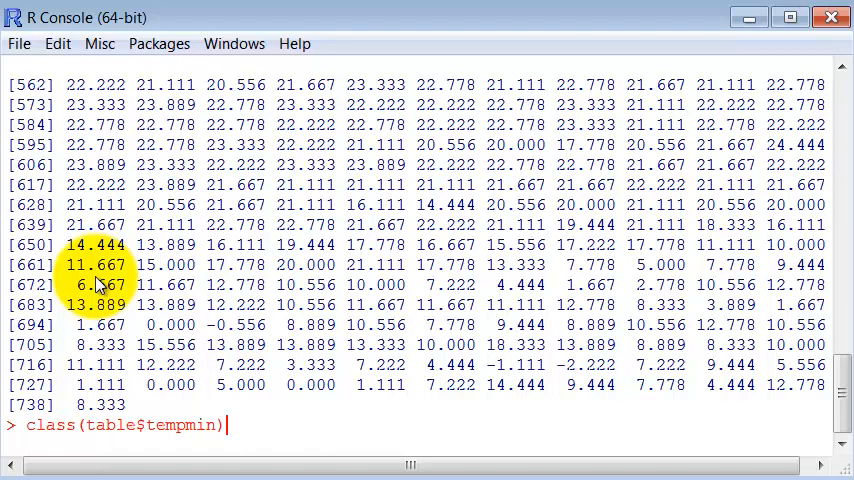
key("Return")
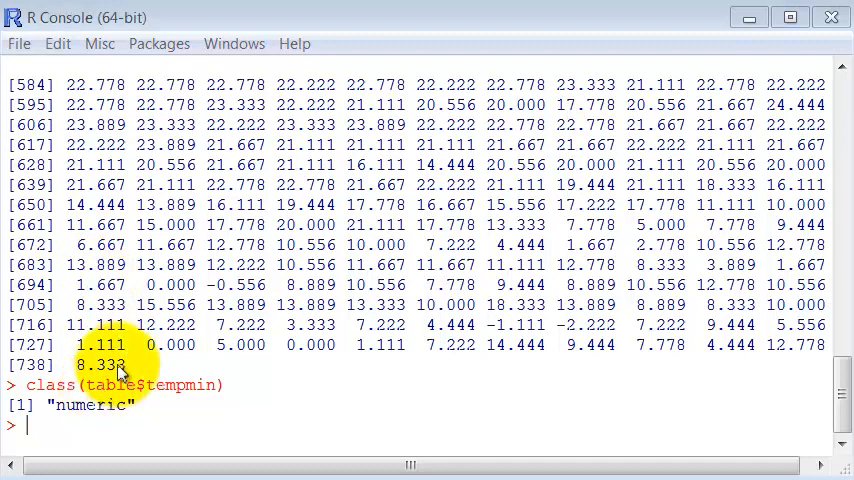
Store tempmin in v and print its length, max, min, mean and absolute values.
type("class(table$tempmin")
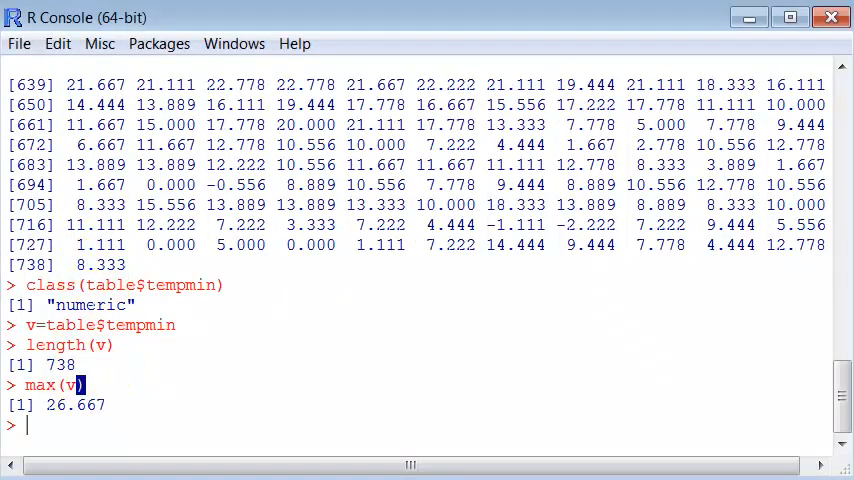
type("min(v)")
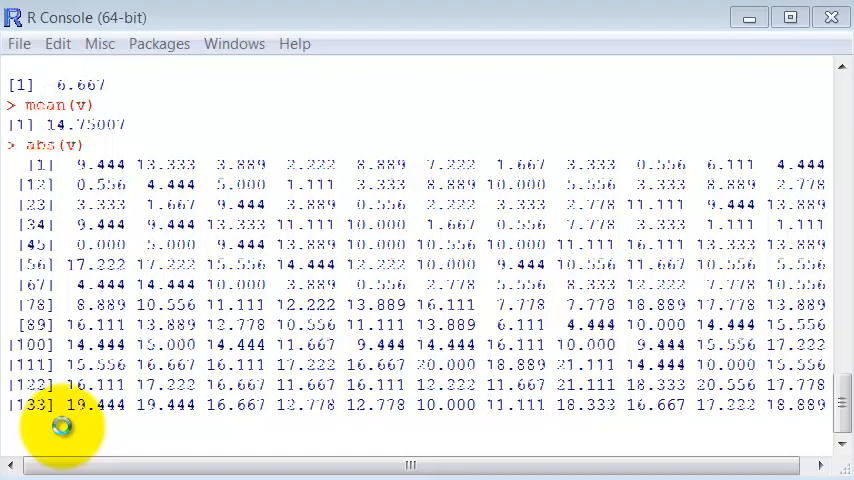
scroll("down", 3)
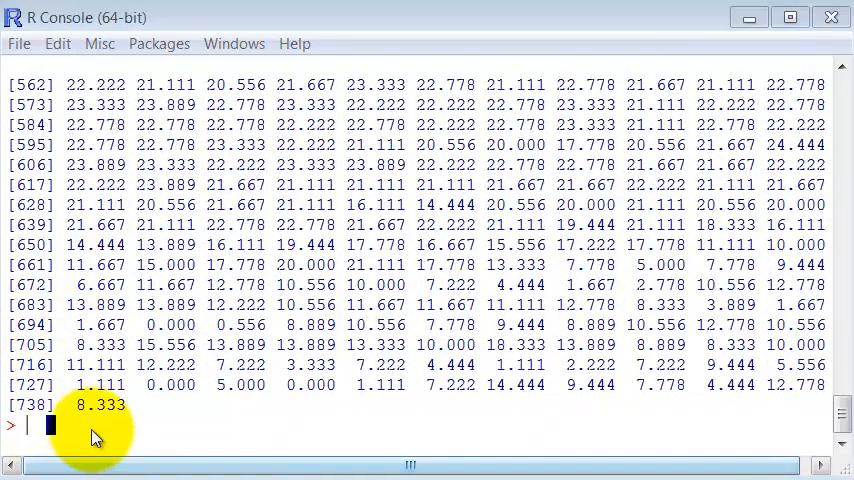
type("abs(v)")
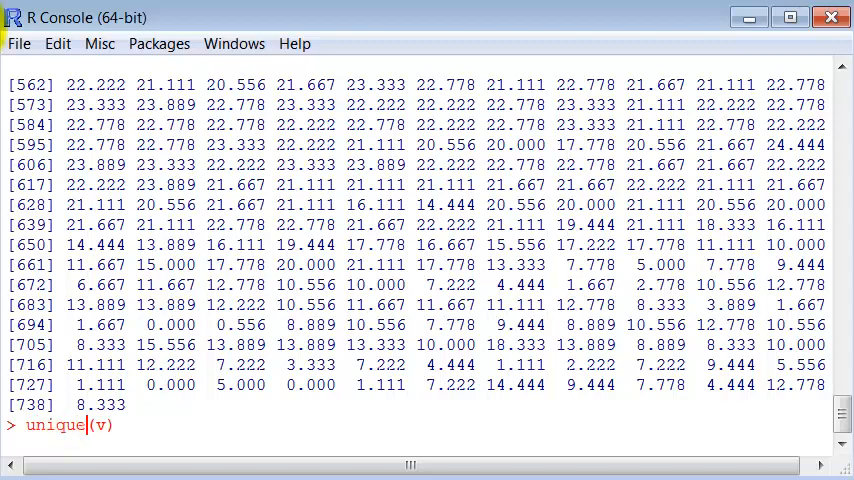
List the 56 distinct values of v with unique(v), then print sort(v) ascending to 26.667.
key("Return")
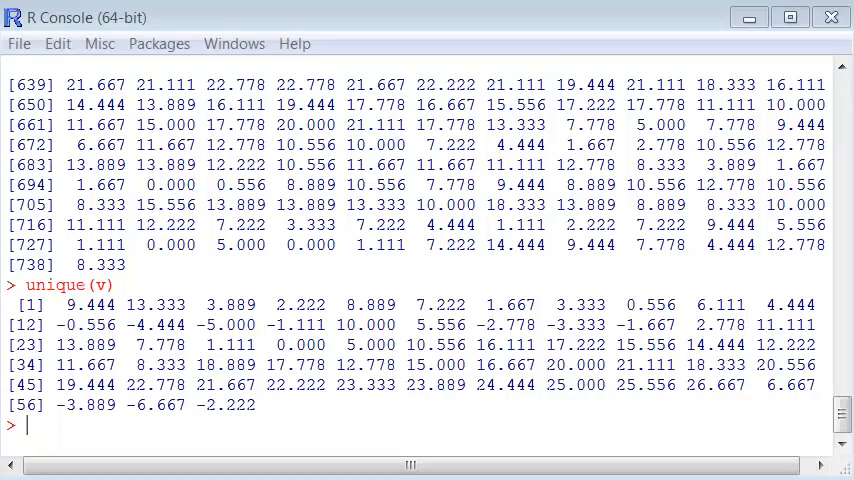
type("sort(v)")
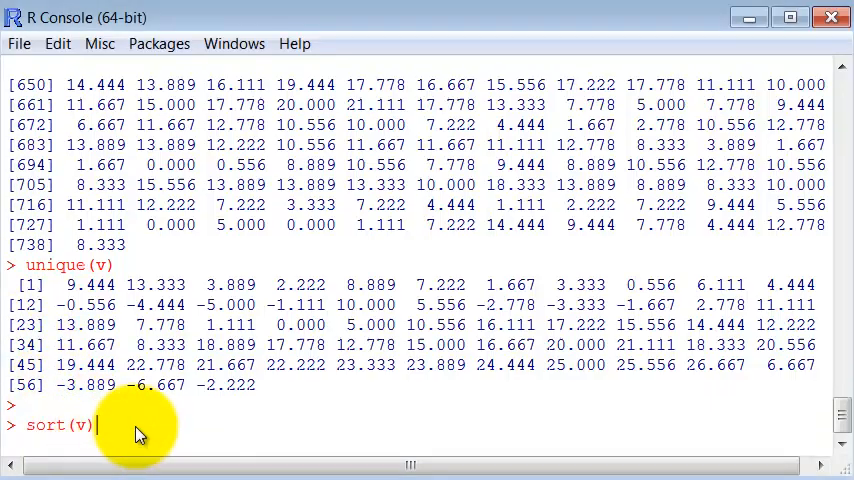
key("Return")
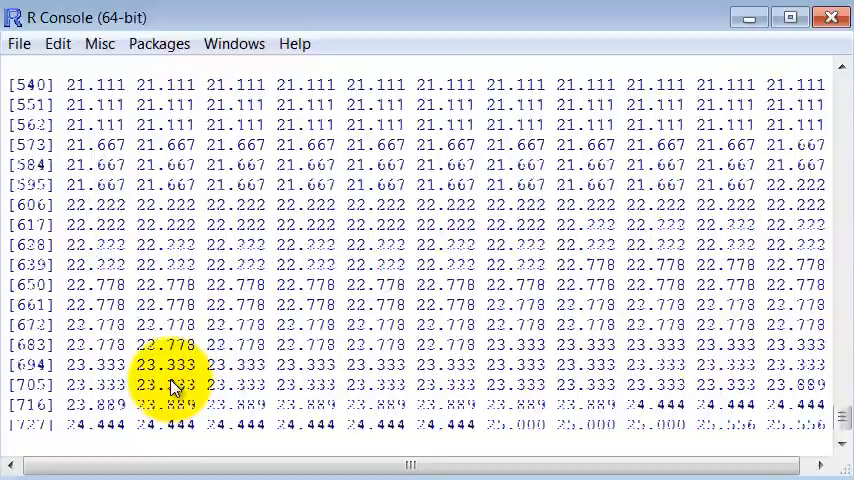
scroll("up", 3)
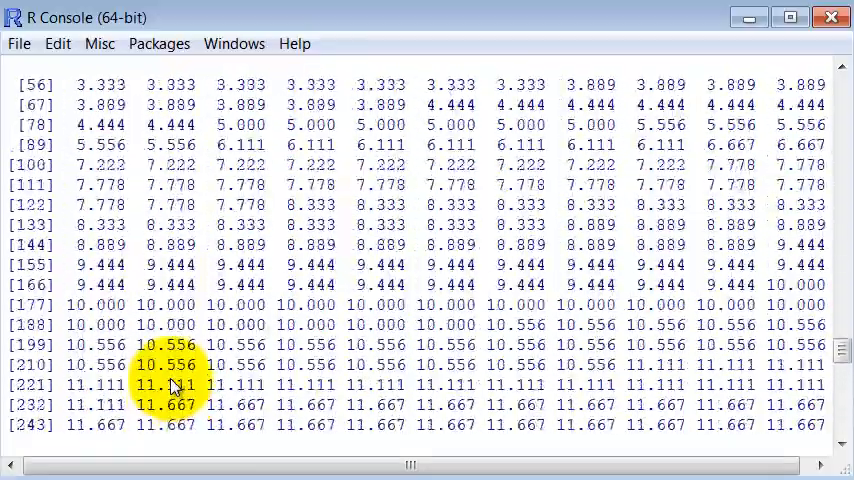
scroll("down", 3)
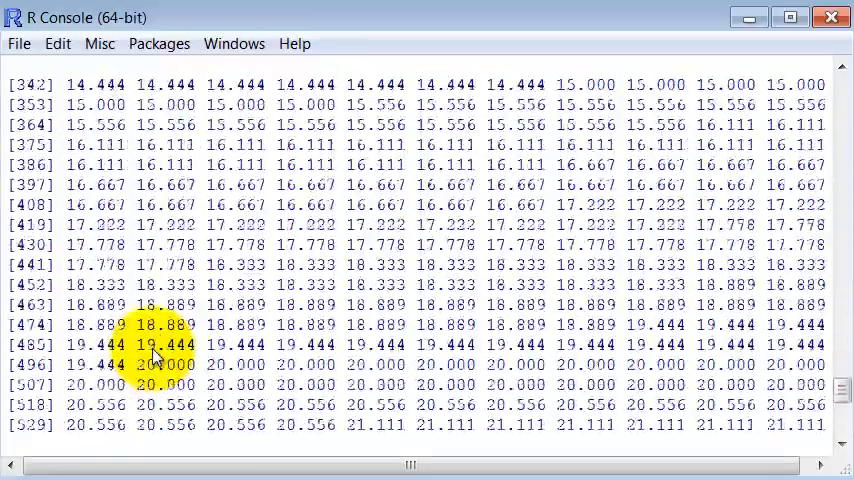
scroll("down", 3)
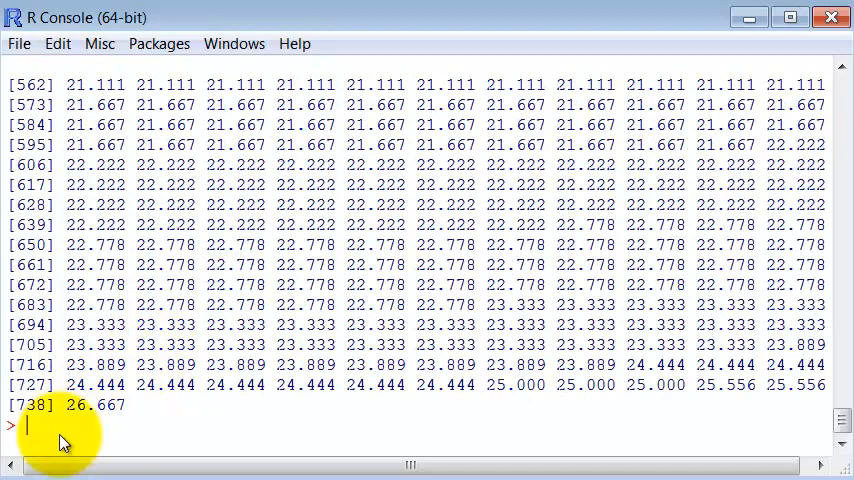
Print order(v), the indices sorting v ascending, beginning 369, 40, 14 and ending 239.
type("order")
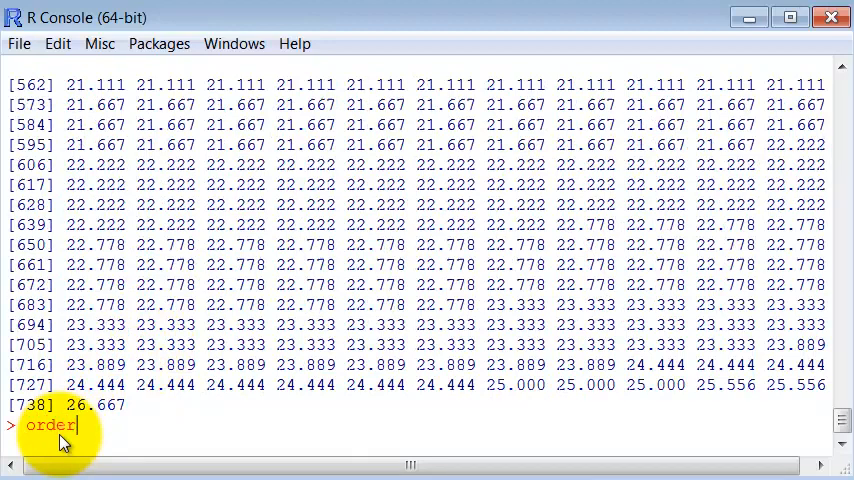
type("(v")
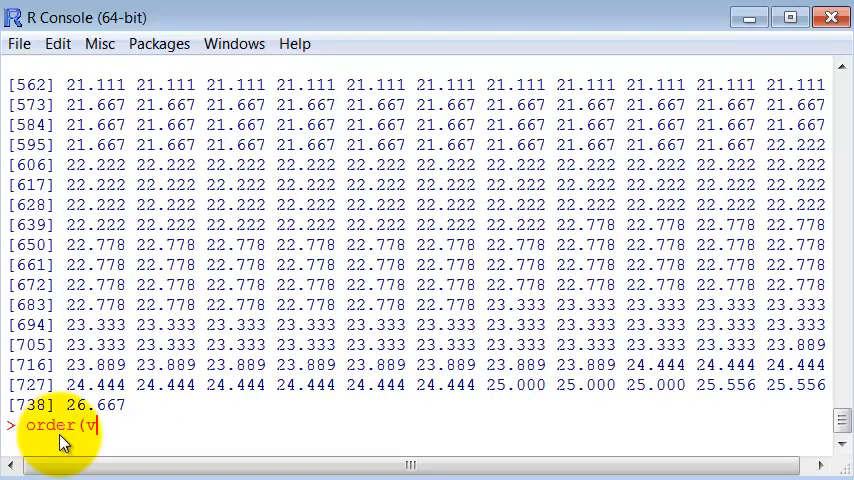
type(")")
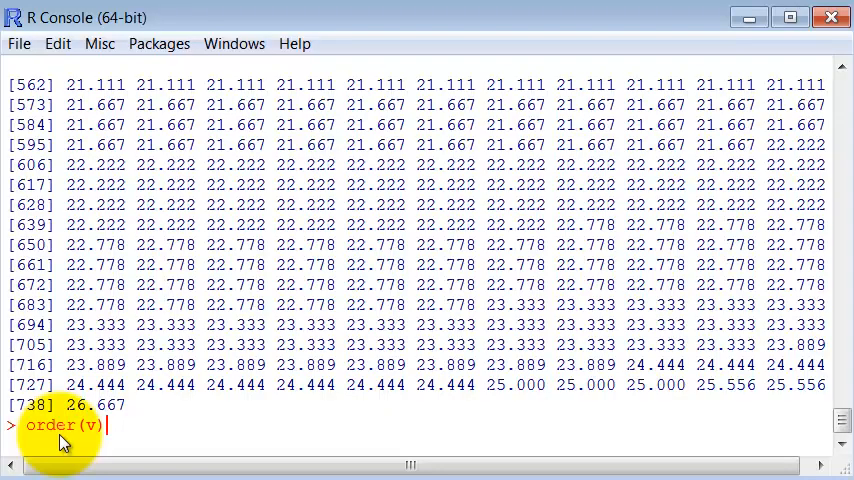
key("Return")
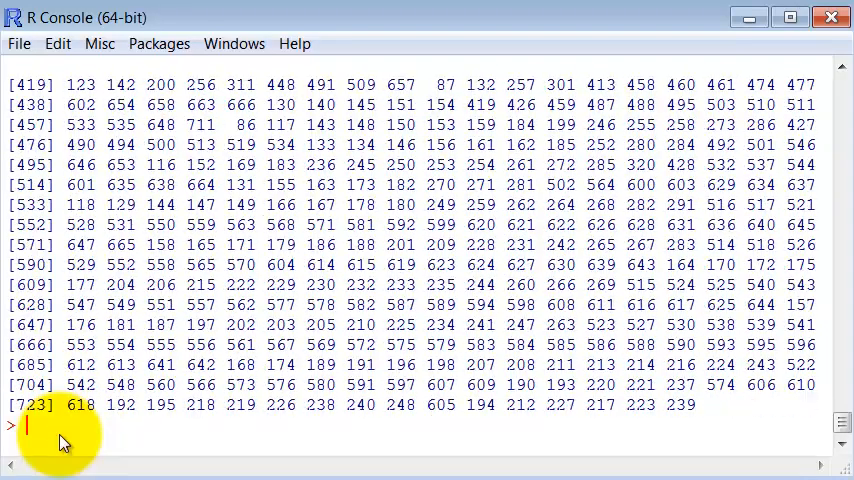
scroll("up", 3)
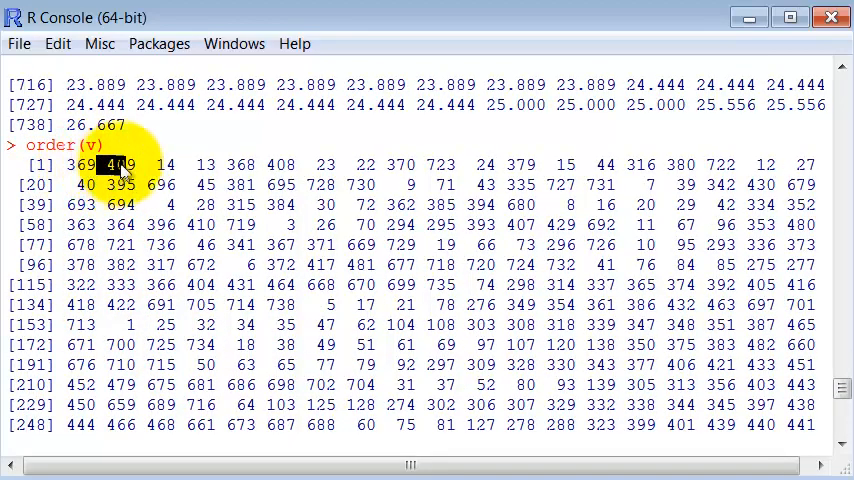
scroll("down", 3)
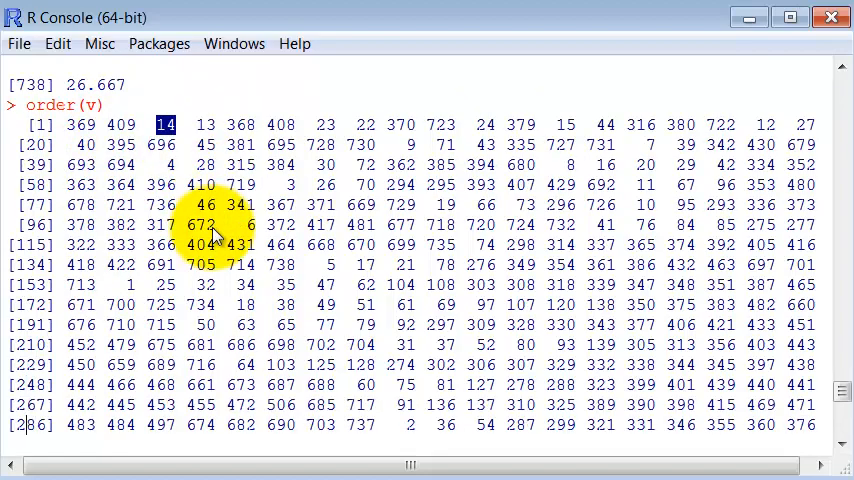
scroll("down", 3)
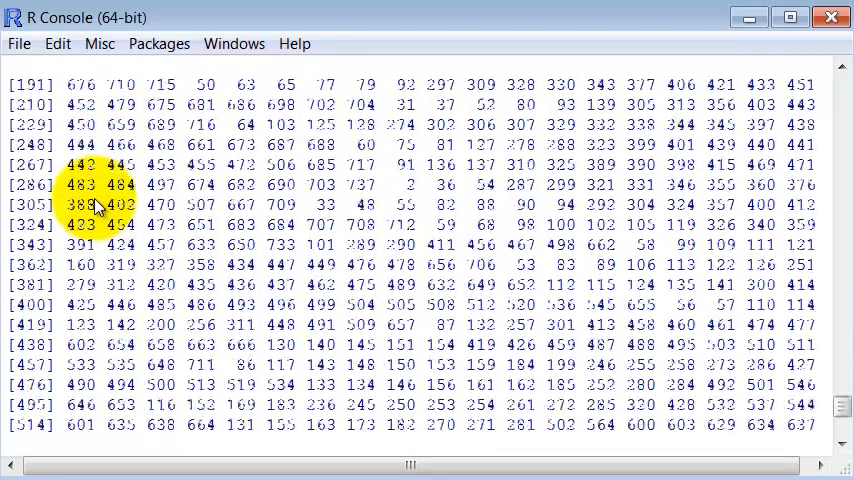
scroll("down", 3)
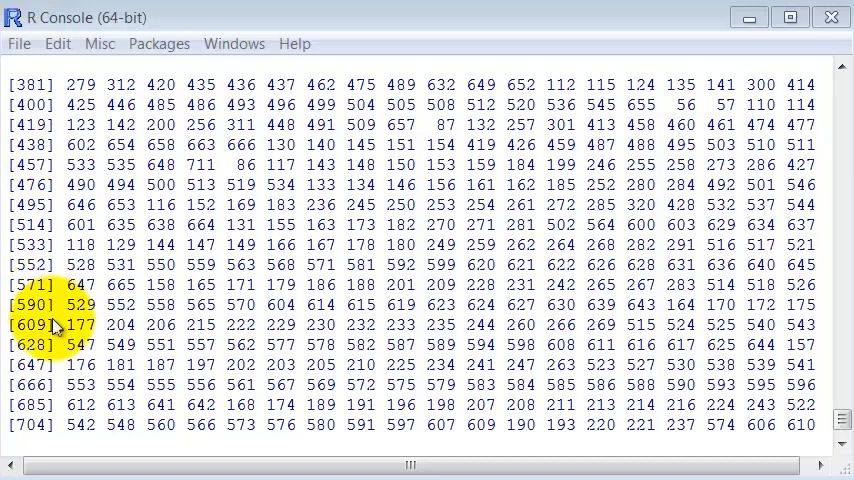
scroll("down", 3)
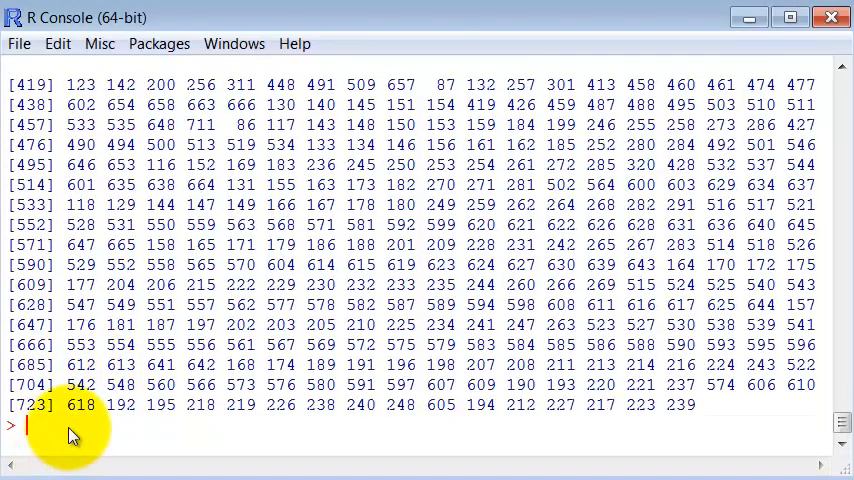
Print table[order(v),], the whole table sorted by tempmin from -6.667 to 26.667.
type("table[order(v),]")
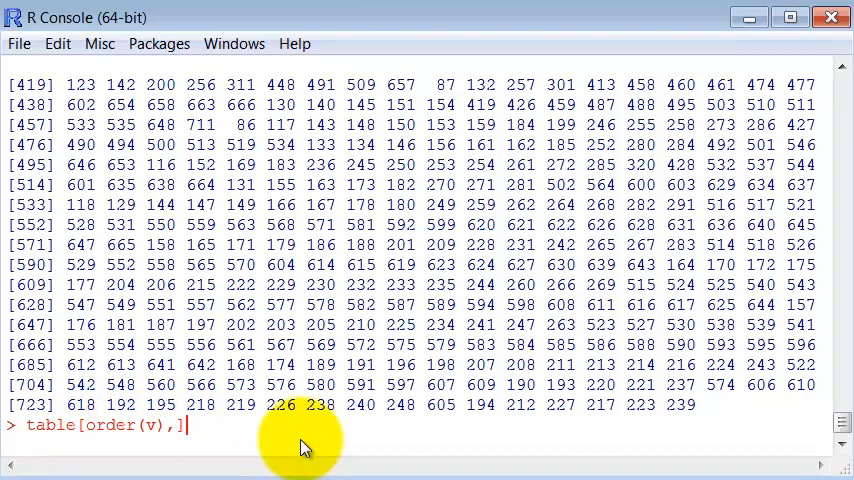
key("Return")
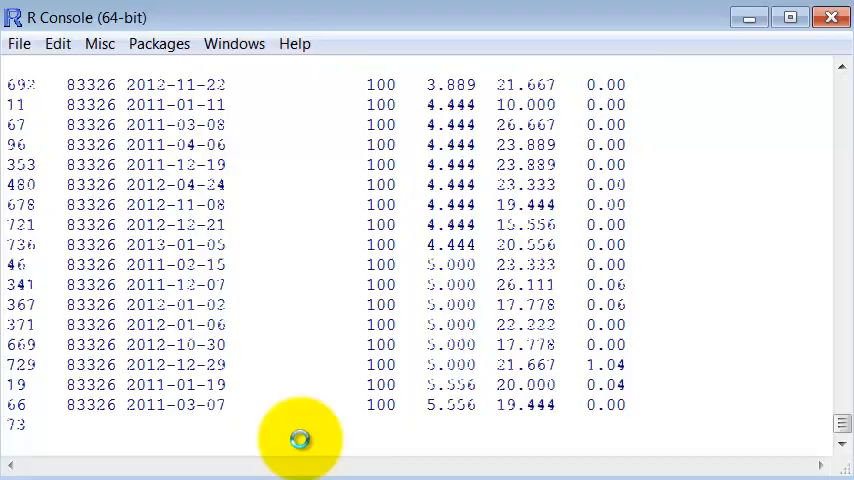
scroll("down", 3)
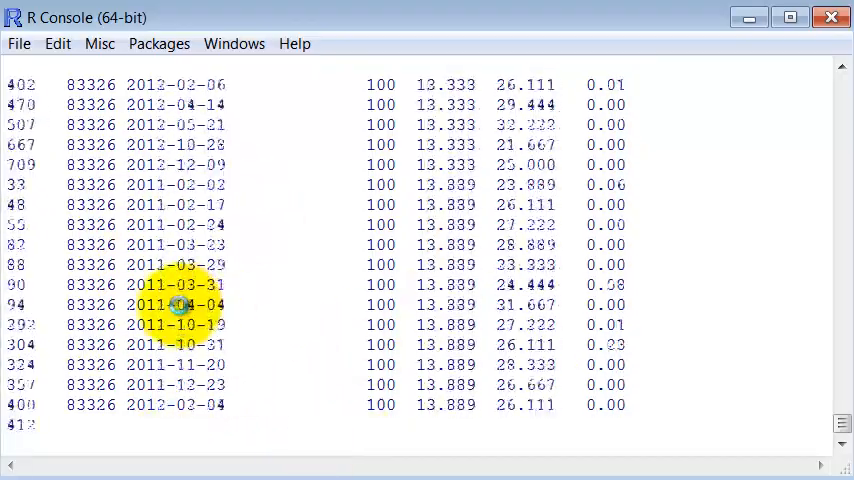
scroll("down", 3)
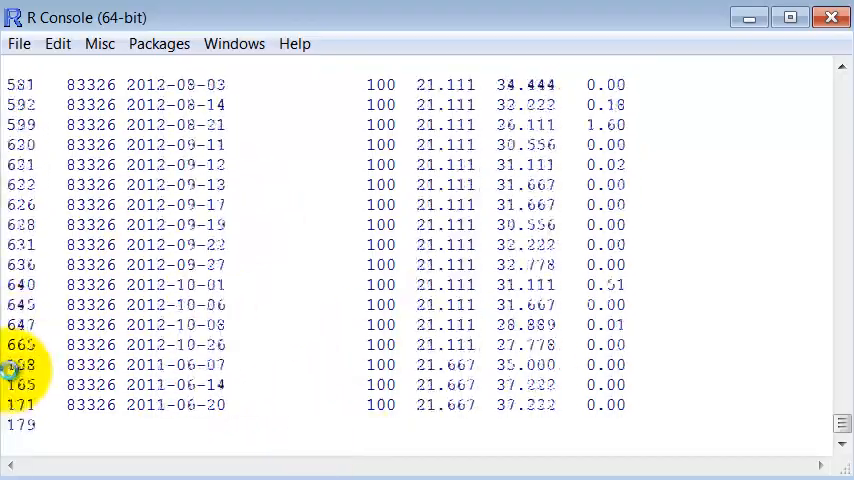
scroll("down", 3)
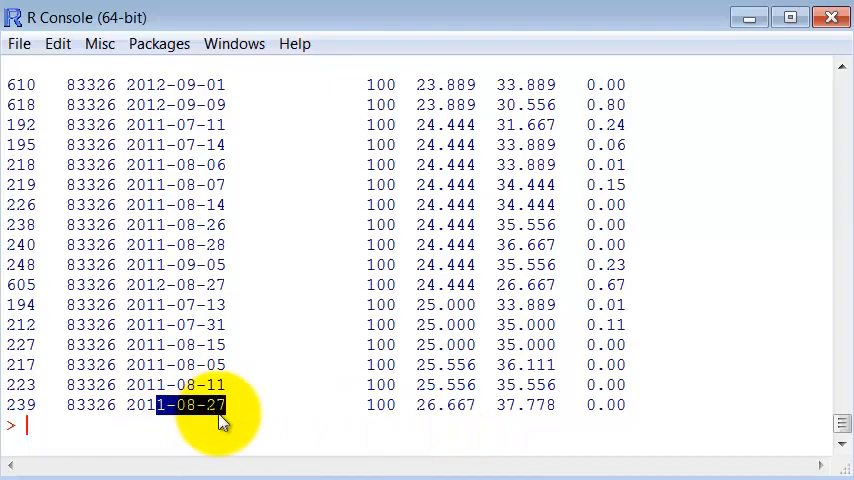
scroll("up", 3)
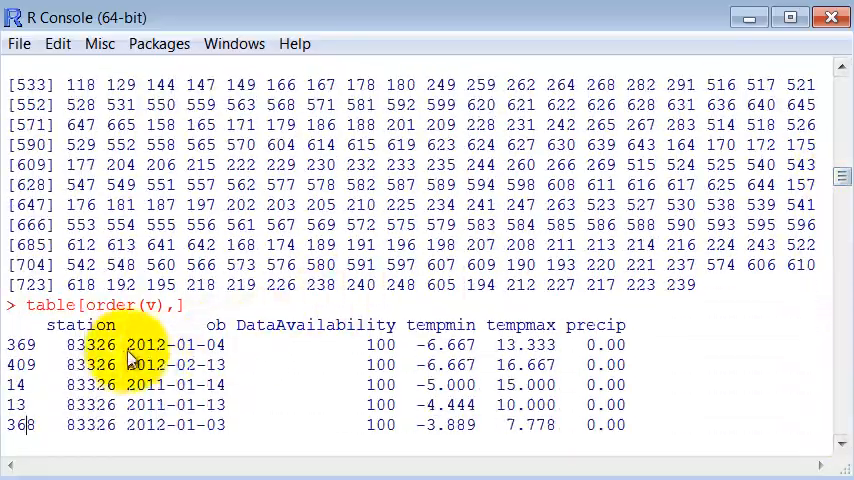
double_click(176, 344)
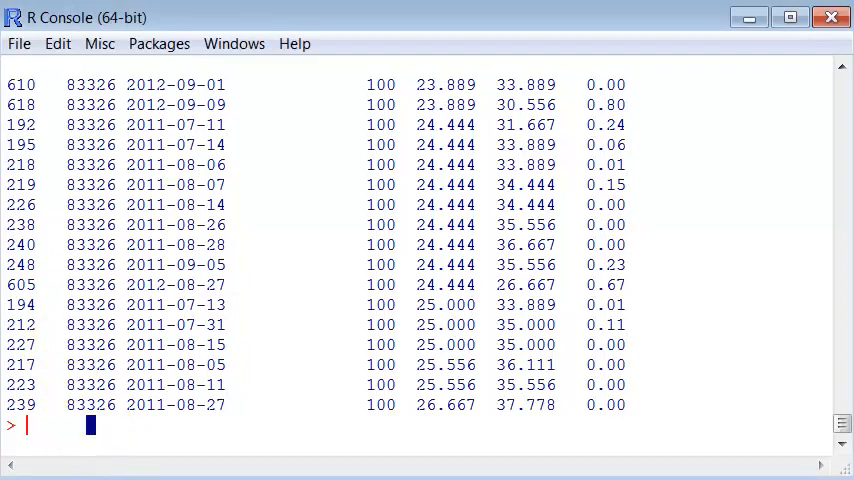
List the row numbers where v is below zero with which(v<0), 12 through 723.
type("whic")
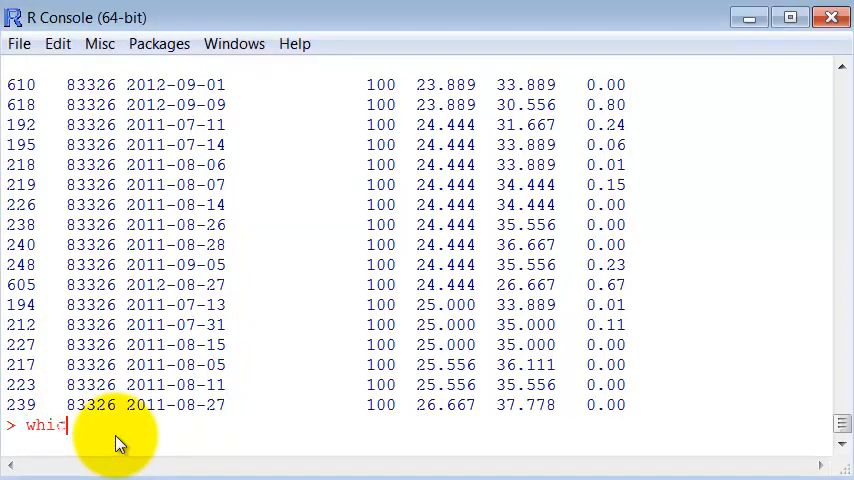
type("h()")
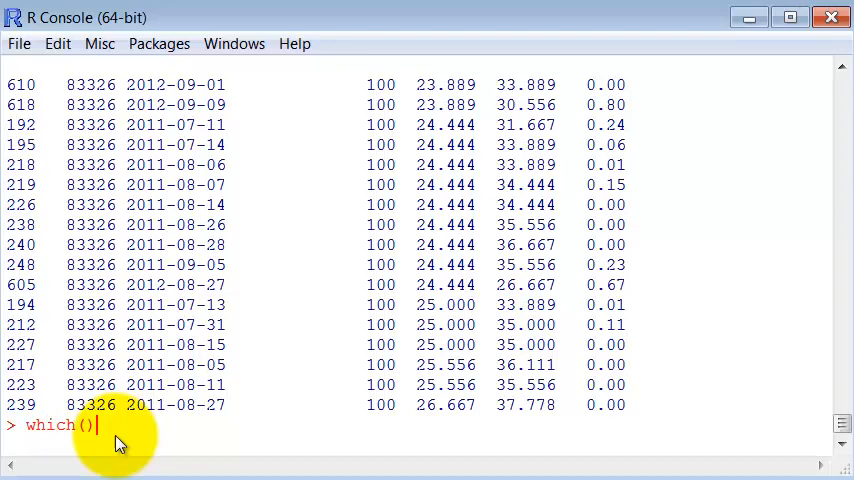
type("v")
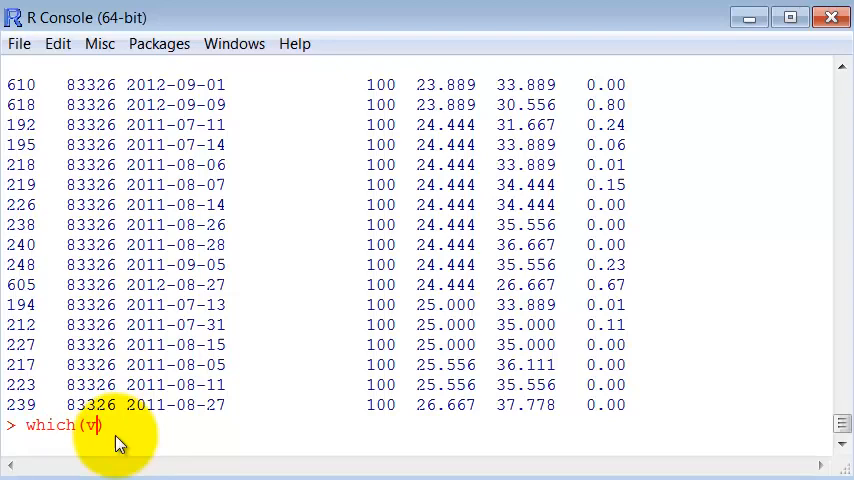
type("<0")
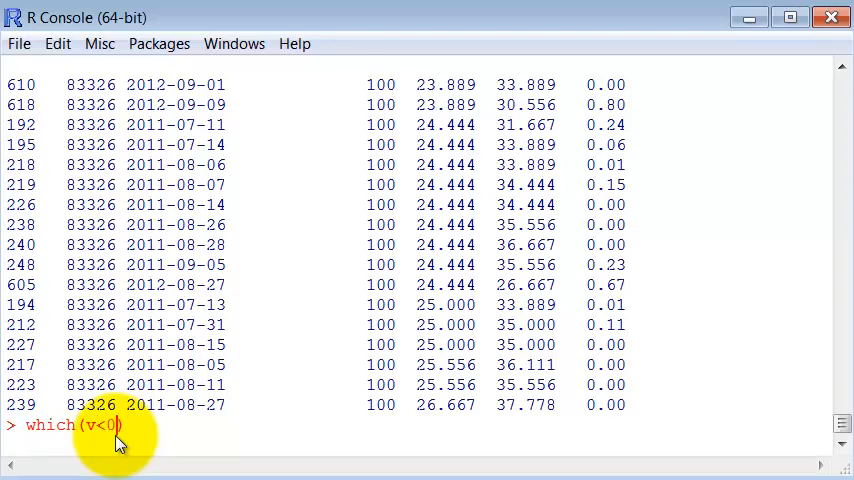
key("Return")
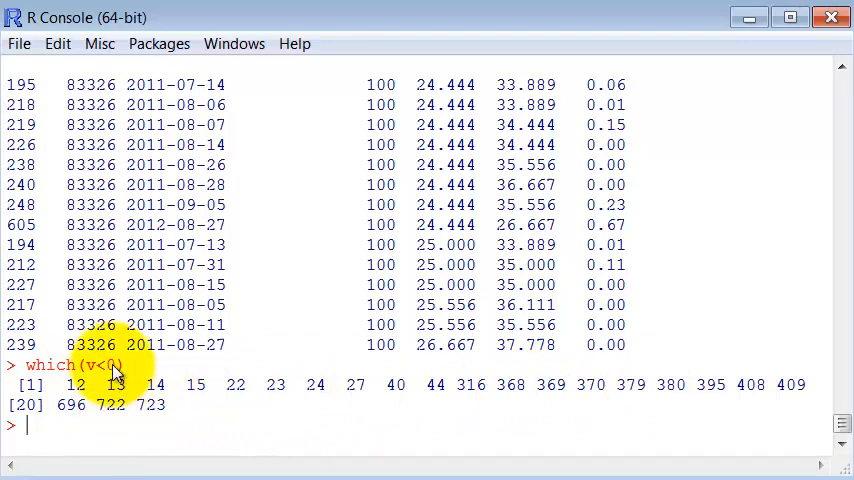
mouse_move(108, 436)
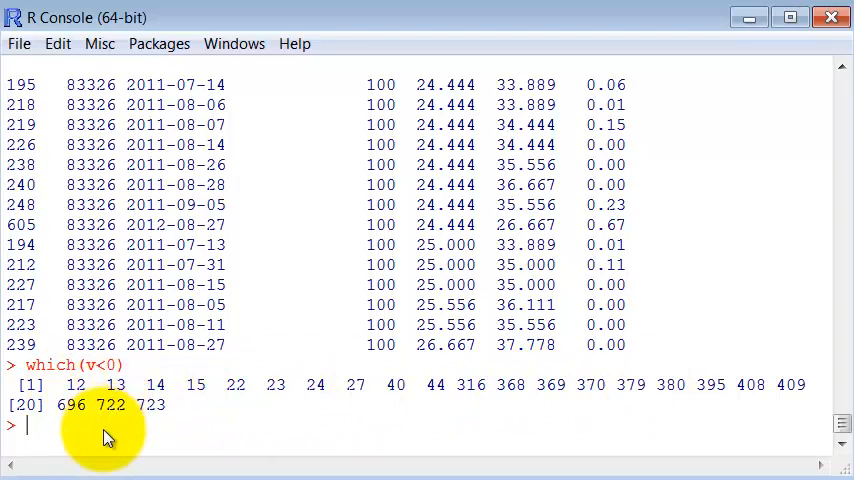
Print only the rows with negative tempmin via table[which(v<0),], 2011-01-12 to 2012-12-23.
type("which(v<0)")
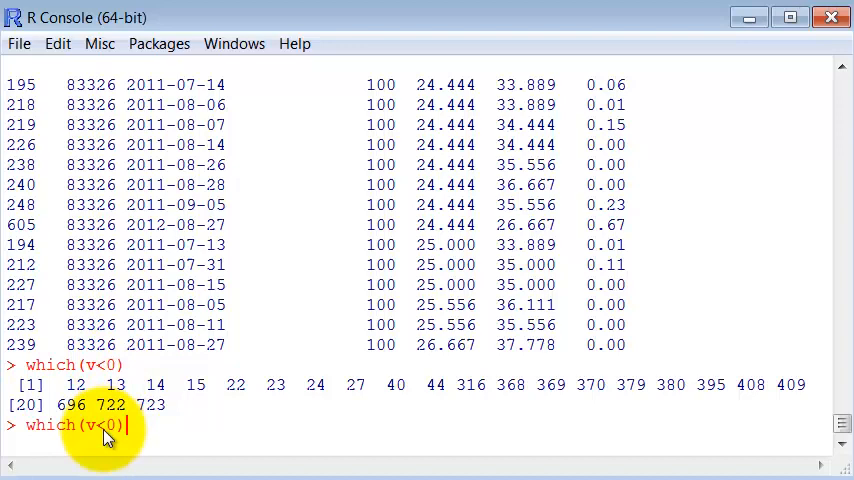
type("table[order(v),]")
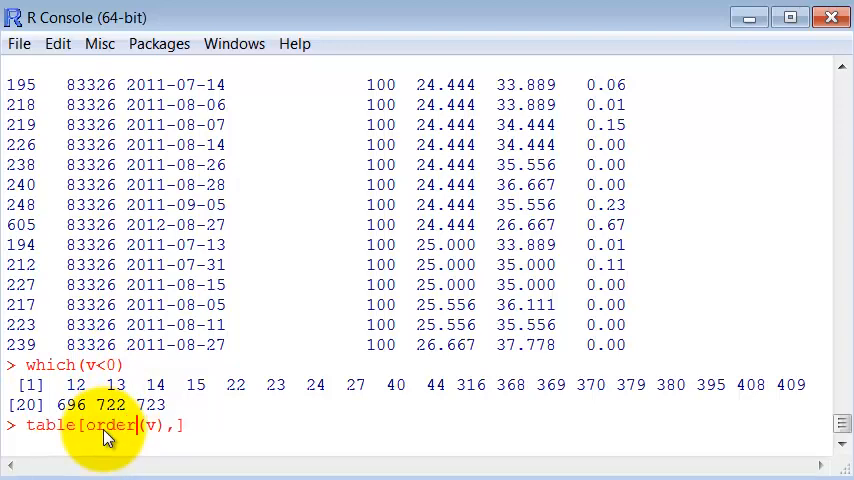
type("which")
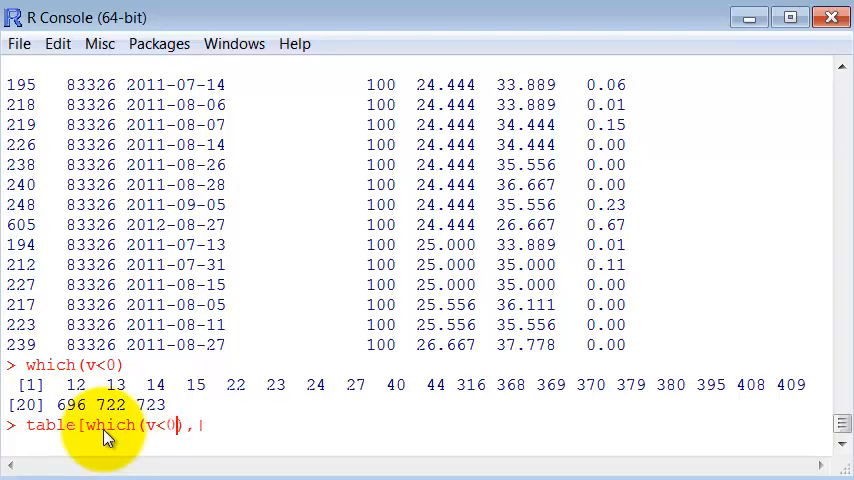
key("Return")
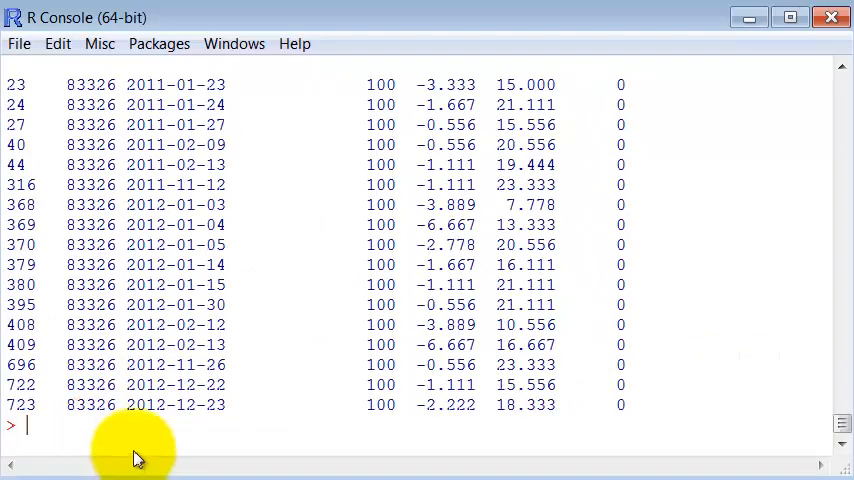
key("Return")
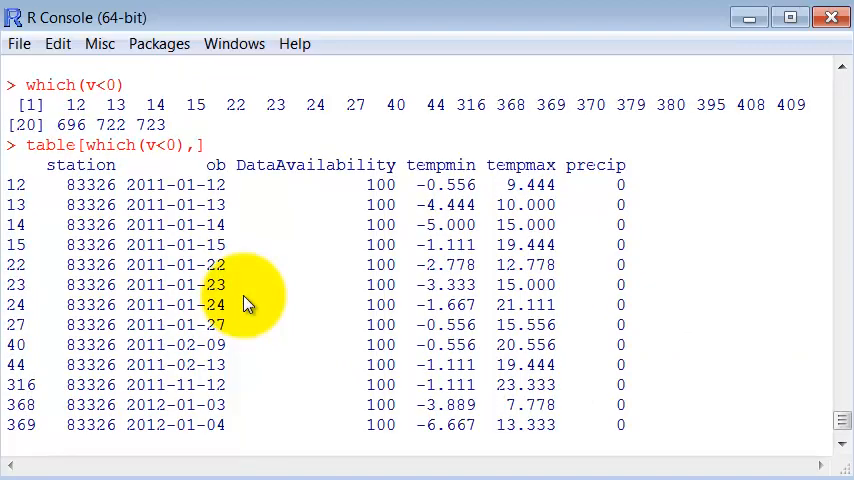
scroll("down", 3)
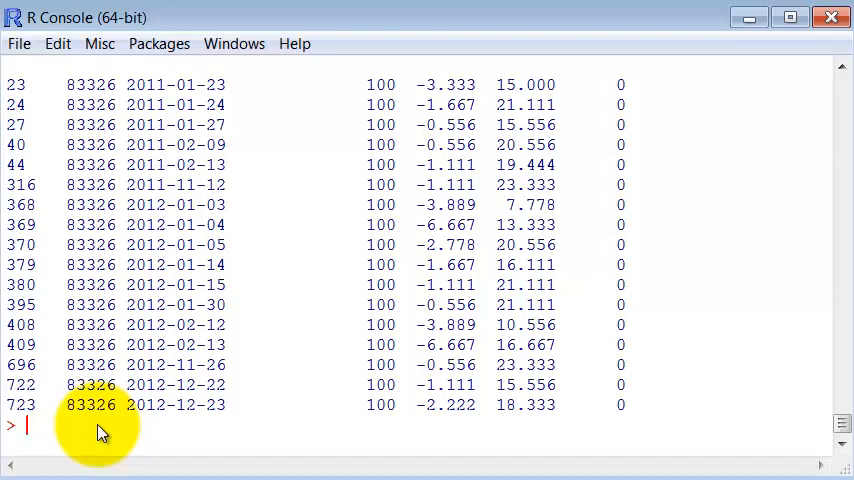
type("v")
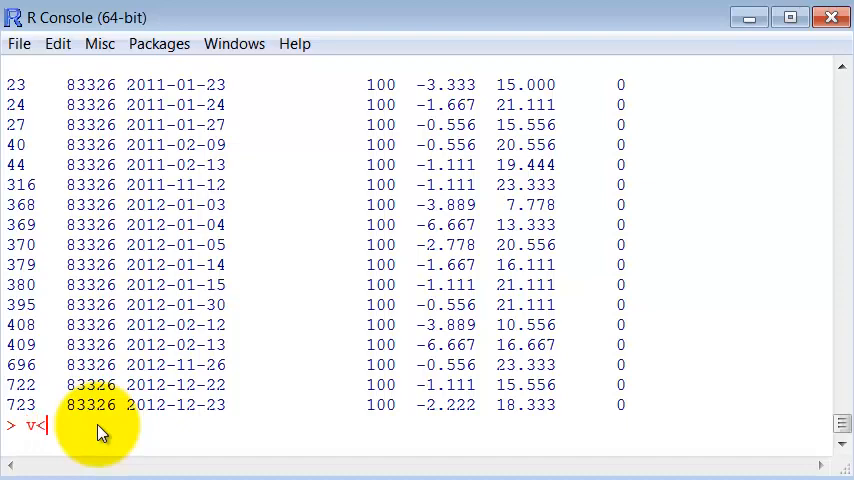
Print v<0 as a TRUE/FALSE logical vector over all entries of v.
type("<0")
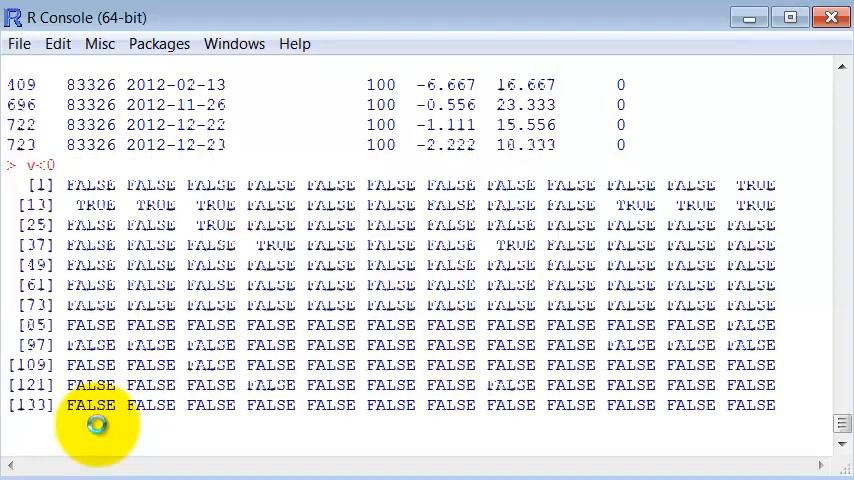
scroll("down", 3)
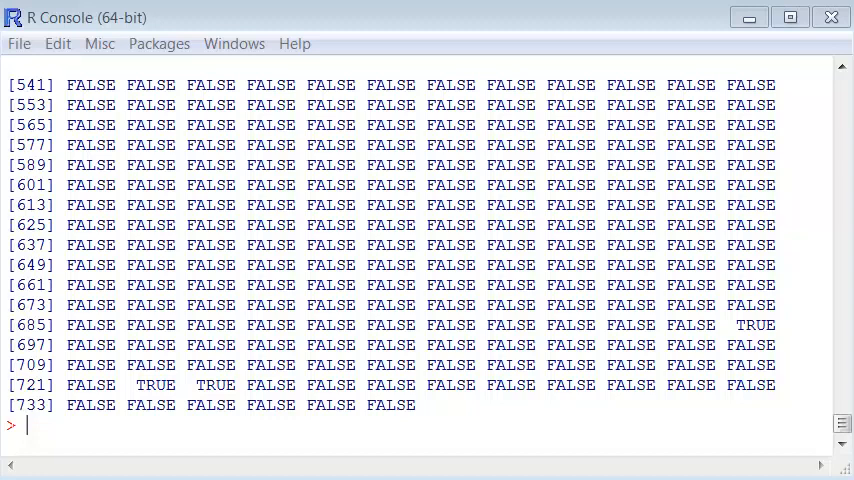
mouse_move(116, 440)
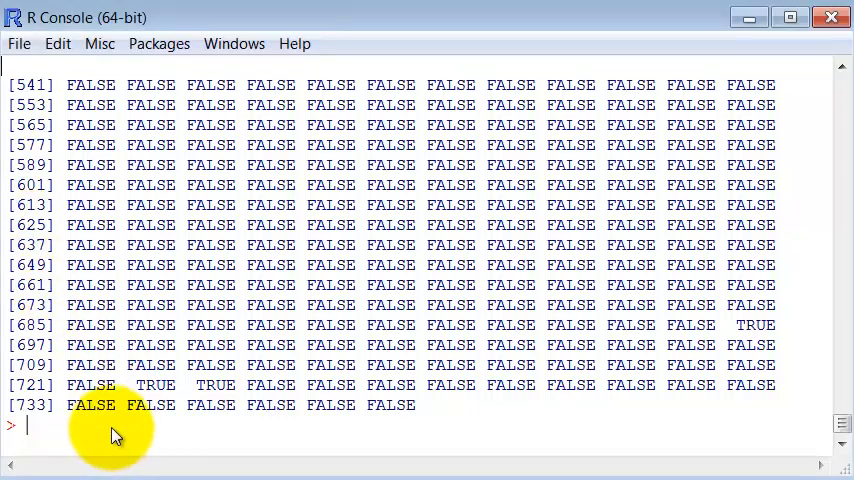
Add a subzero column as table$subzero=v<0 and show it FALSE in head(table).
type("table$subzero=v<0")
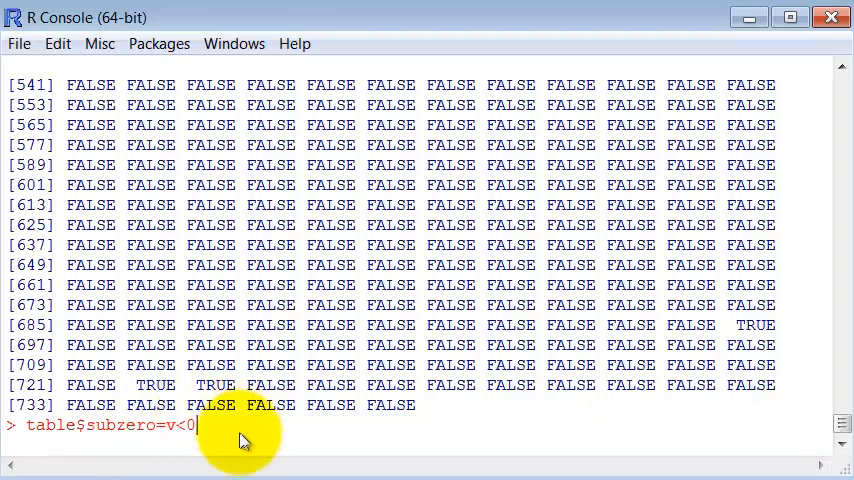
key("Return")
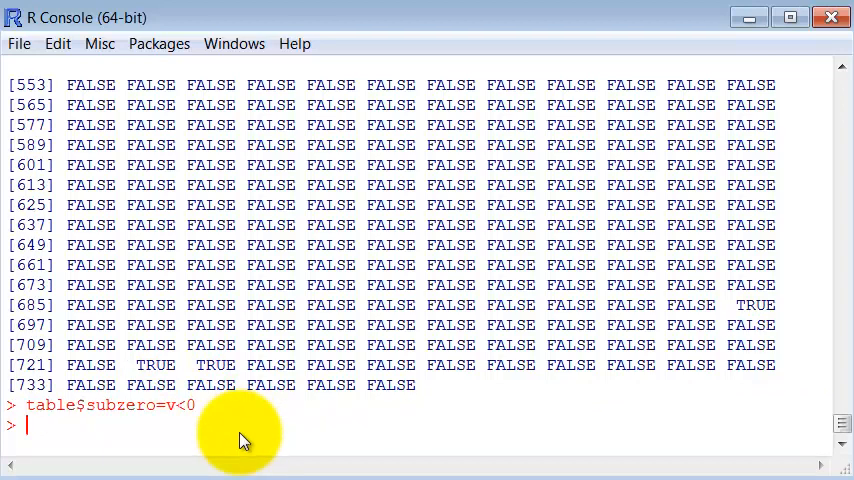
type("head(table")
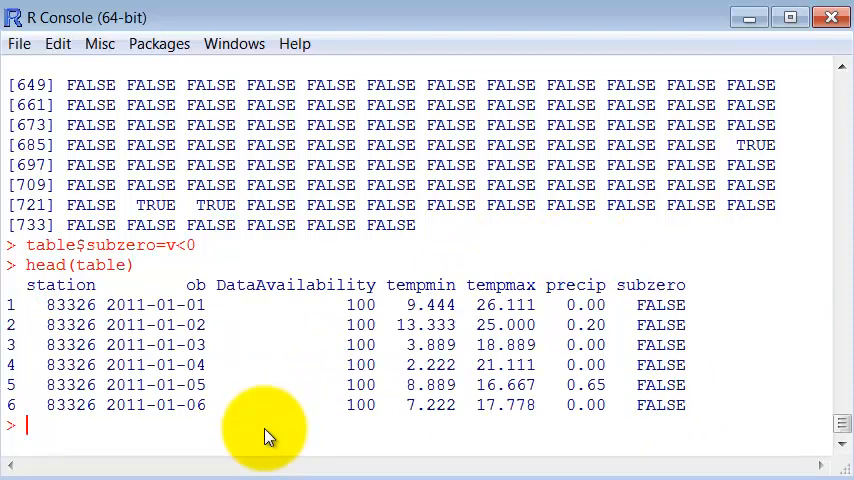
mouse_move(268, 436)
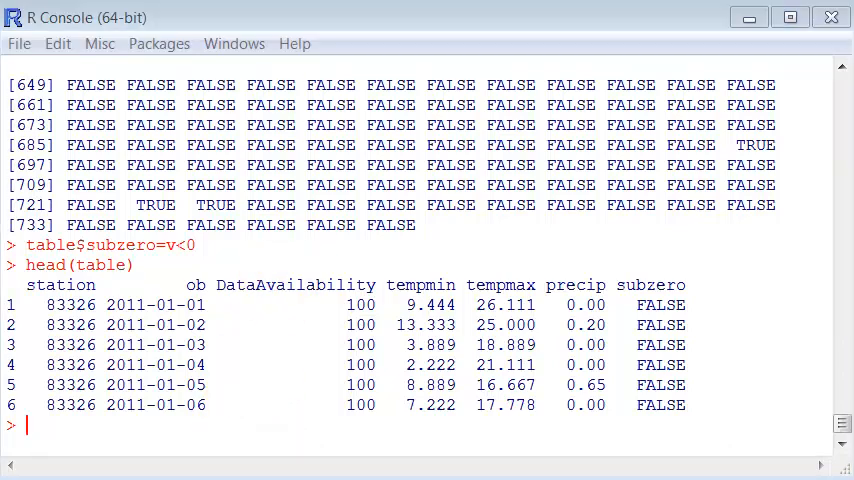